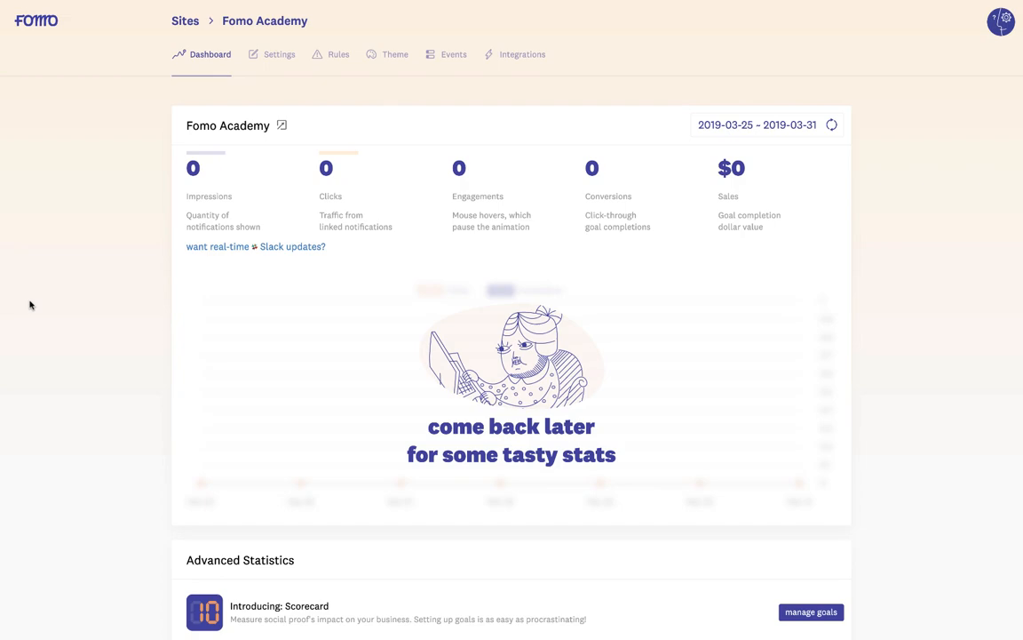
Scroll down the Scorecard Goals page listing the existing 'Signs up for webinar' goal
{"action": "scroll", "scroll_direction": "down", "scroll_amount": 3}
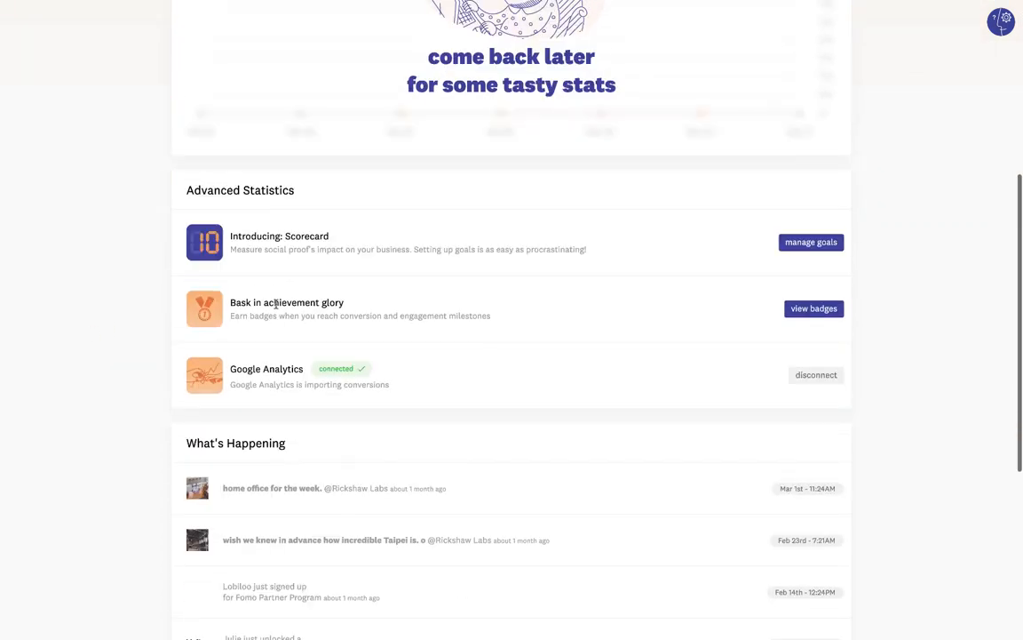
{"action": "scroll", "scroll_direction": "down", "scroll_amount": 3}
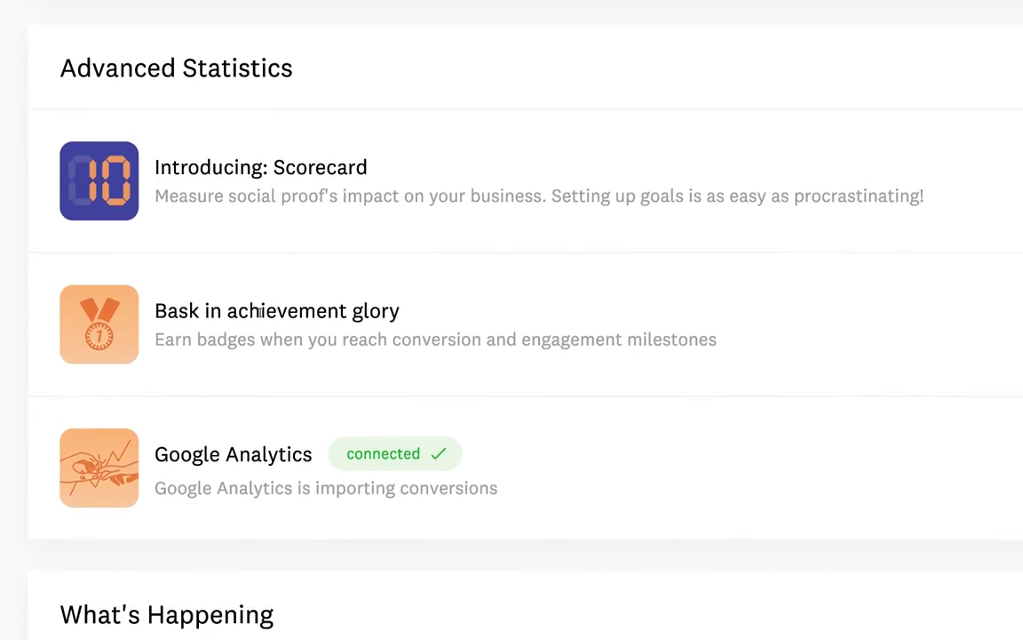
{"action": "mouse_move", "coordinate": [229, 420]}
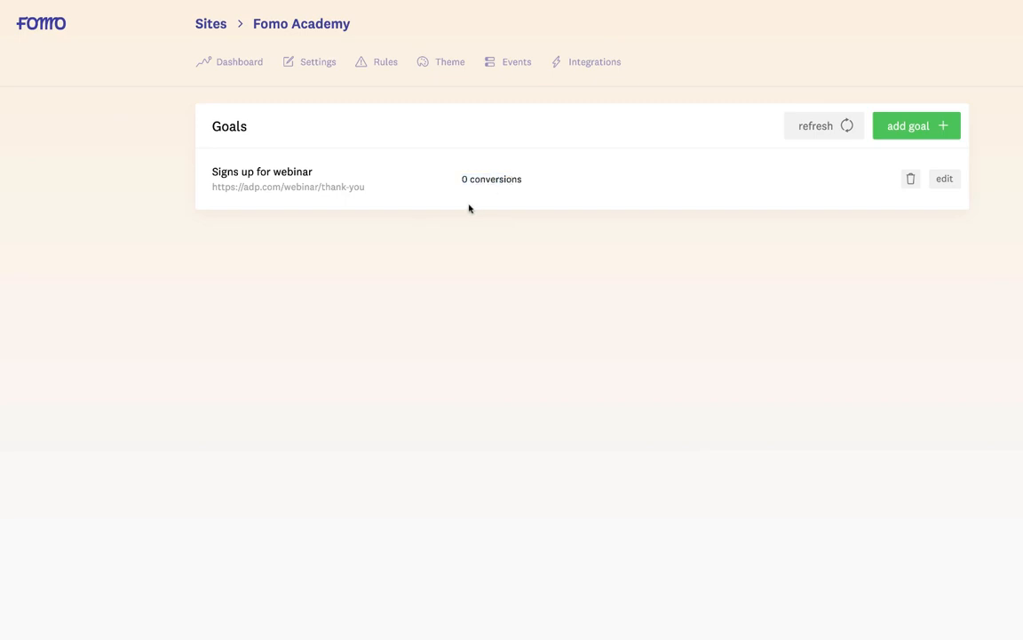
{"action": "mouse_move", "coordinate": [459, 200]}
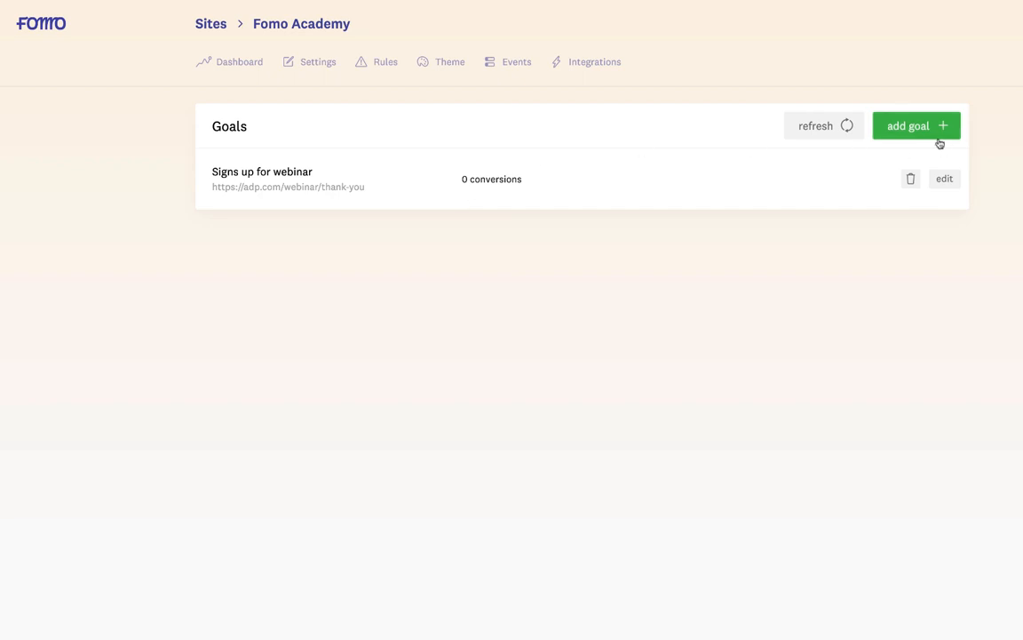
Add a goal 'Sign up for my free ebook release' tracking the ryanckulp.com/ebook-thanks URL and save it
{"action": "left_click", "coordinate": [917, 125]}
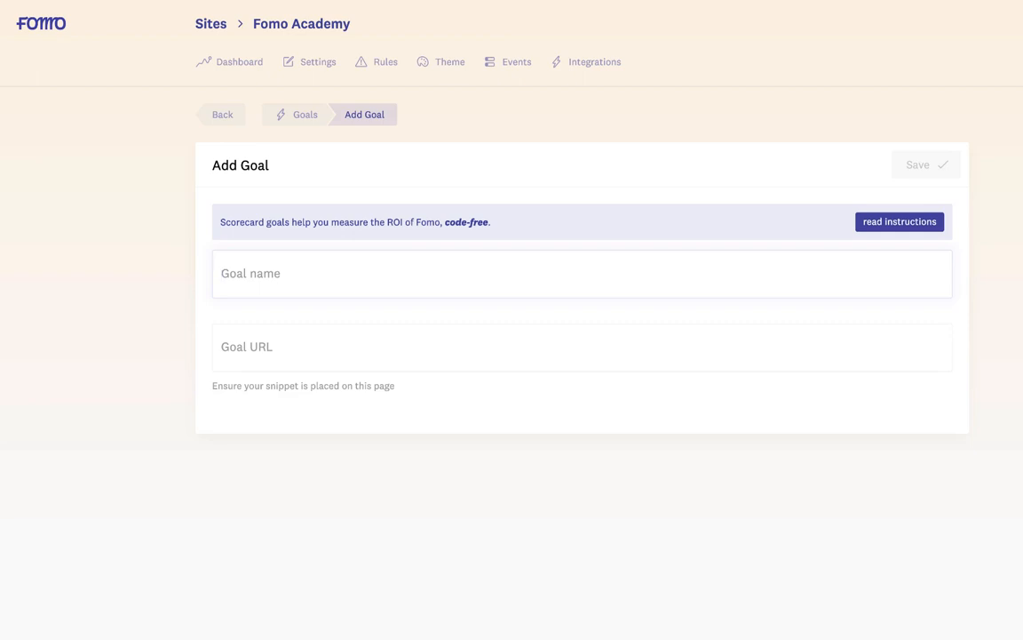
{"action": "type", "text": "Sign"}
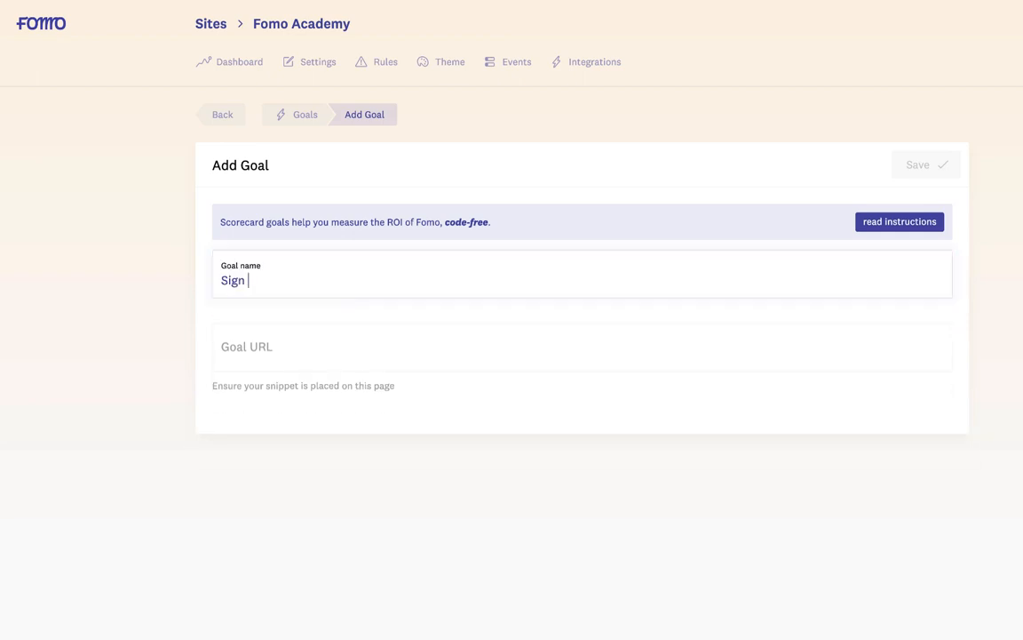
{"action": "type", "text": "up for my free ebook release"}
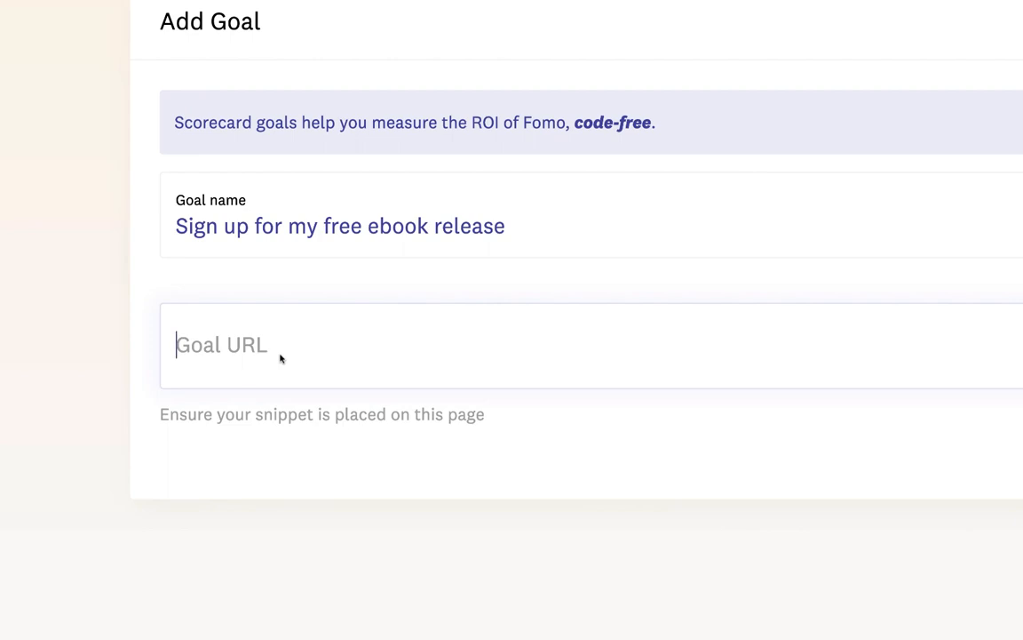
{"action": "type", "text": "https://www"}
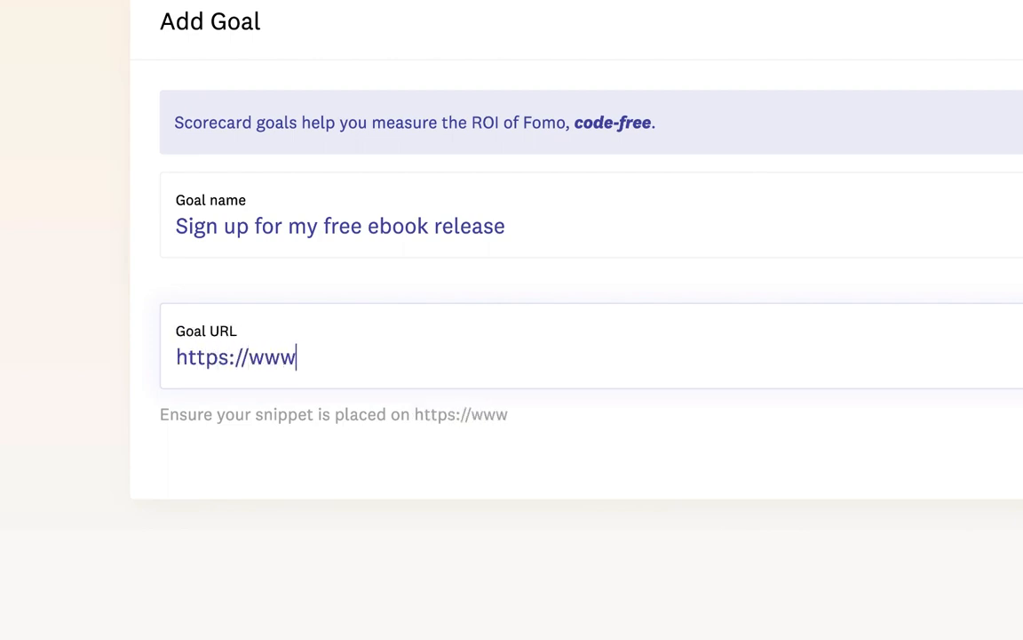
{"action": "type", "text": ".ryanckl"}
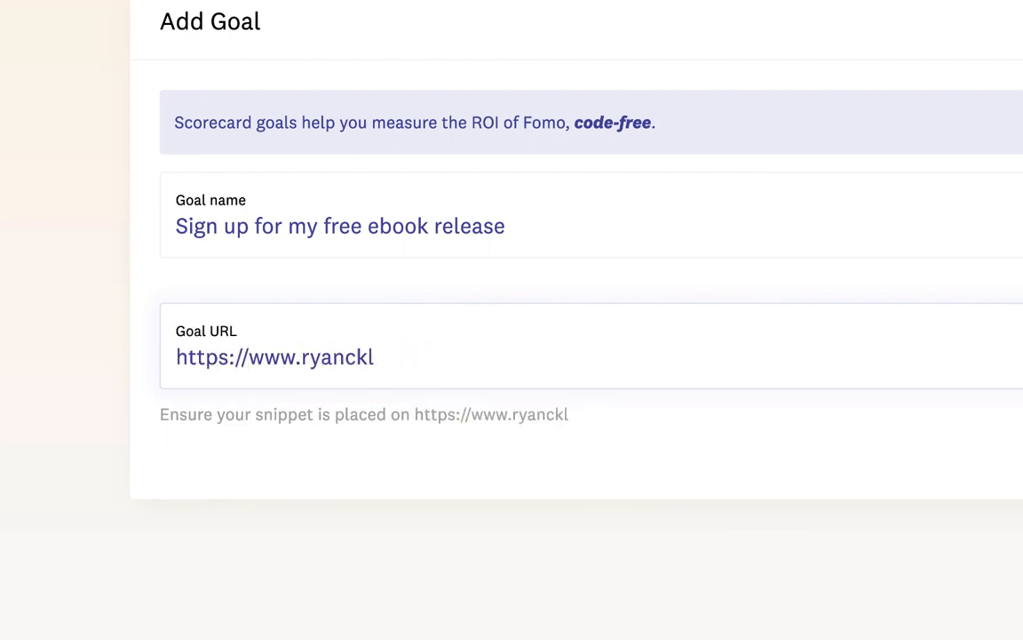
{"action": "type", "text": "ulp.com/ebook-thanks"}
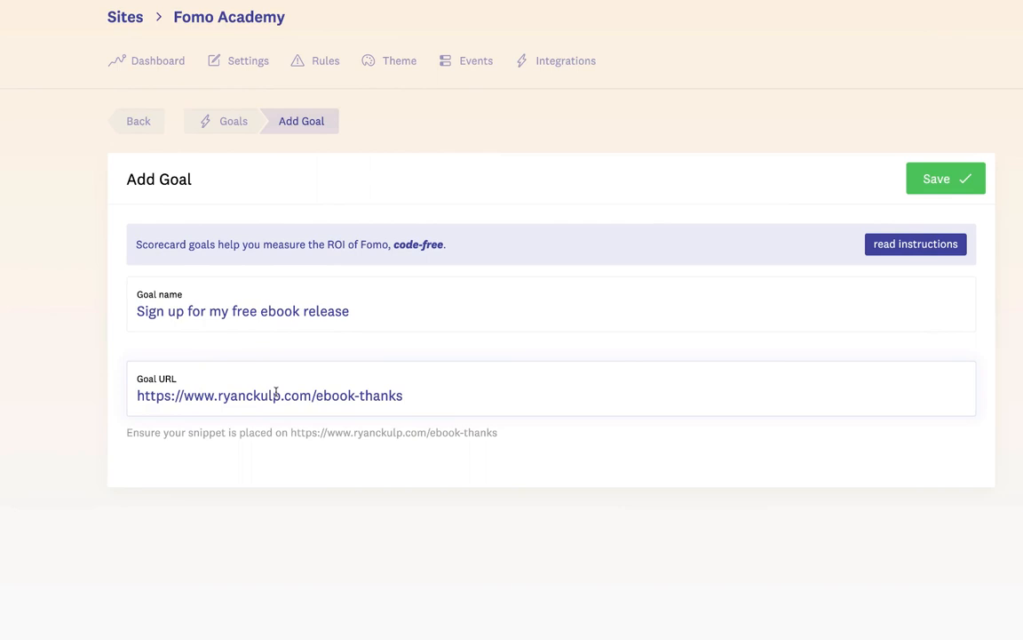
{"action": "left_click", "coordinate": [945, 178]}
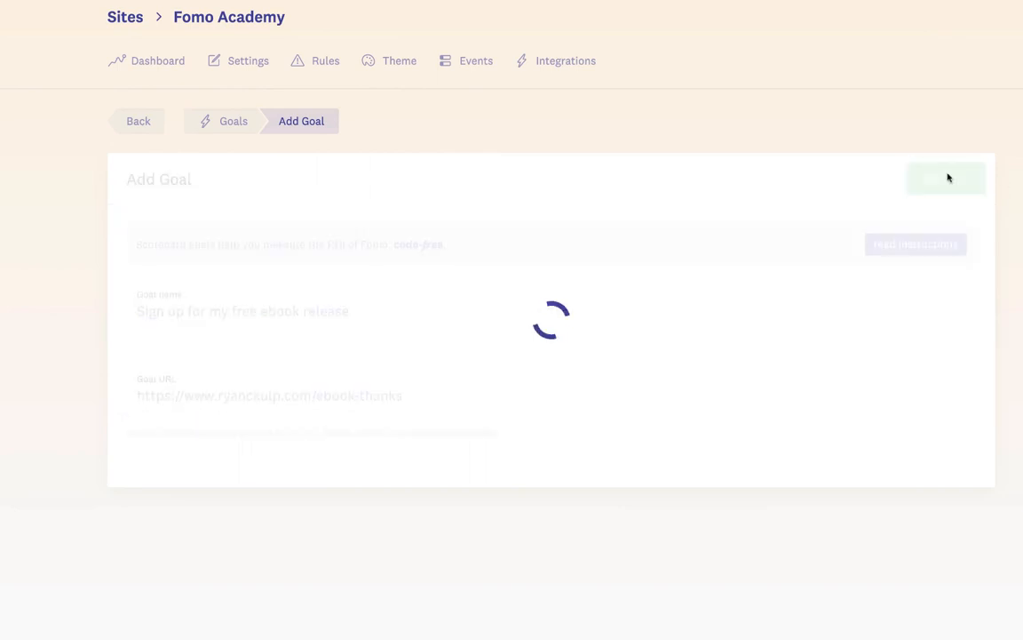
{"action": "left_click", "coordinate": [945, 178]}
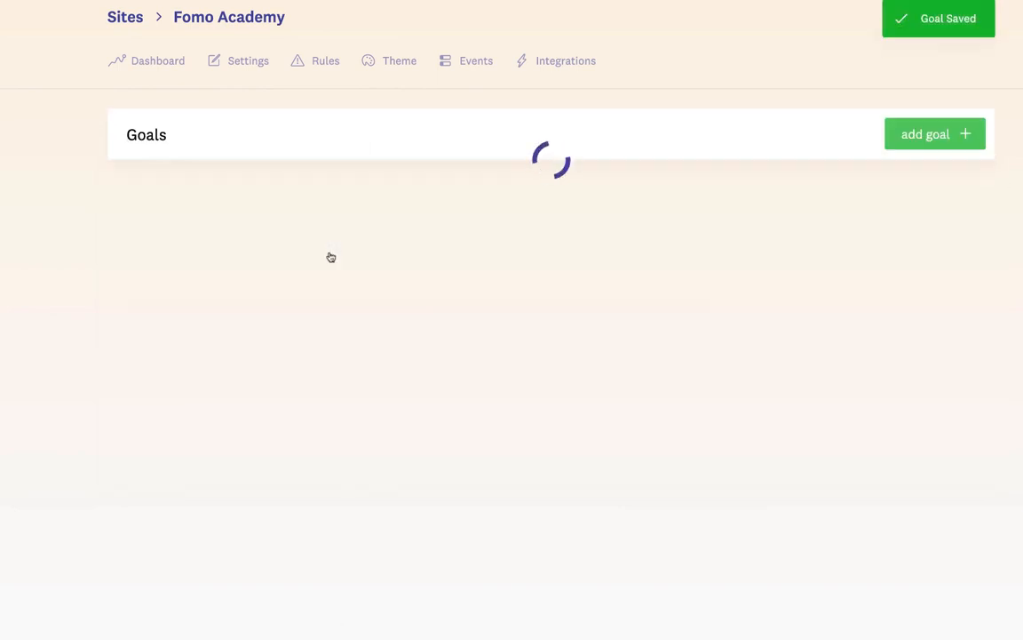